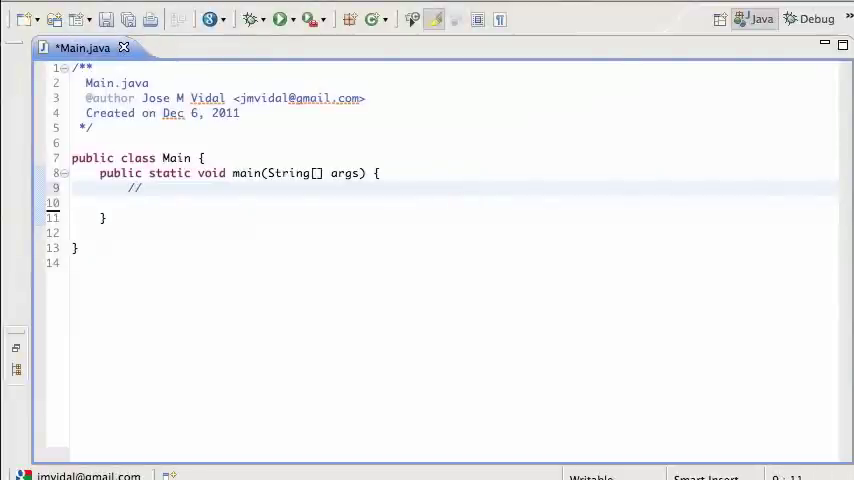
# Step: Add a 'Wrapper classes' comment and declare int i = 5, double d = 4.44, char c = 'a'
pyautogui.write('Wrapper classes')
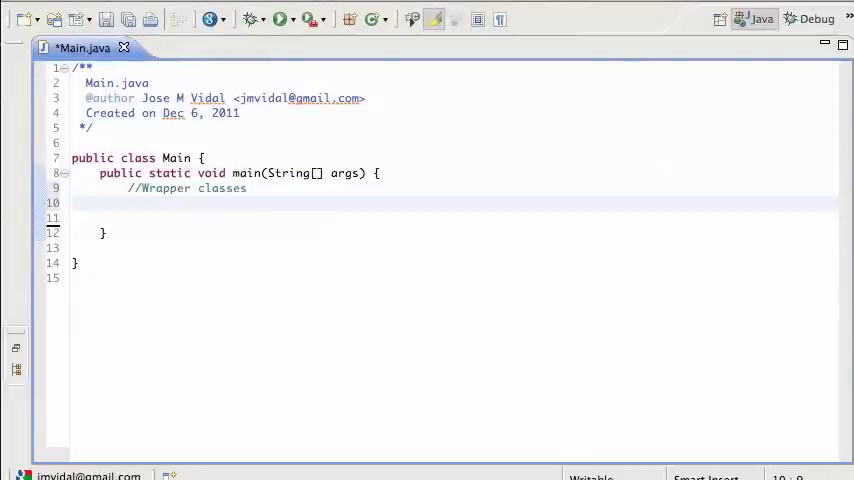
pyautogui.write('int x')
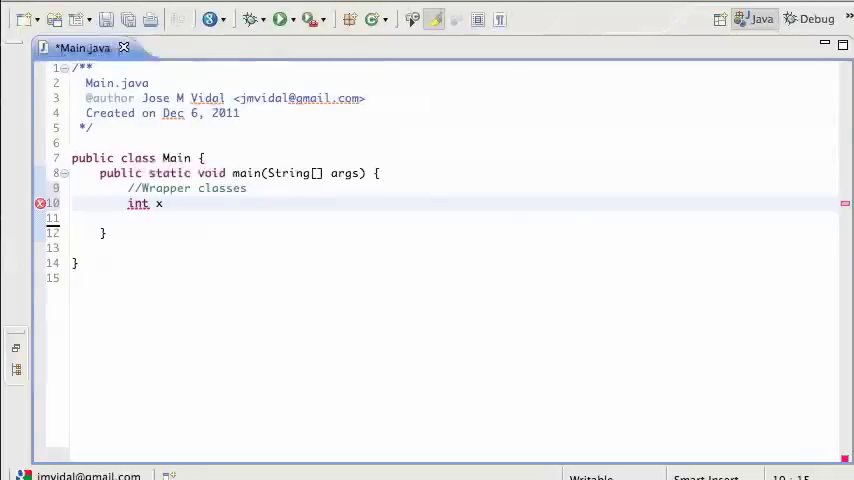
pyautogui.write('i =')
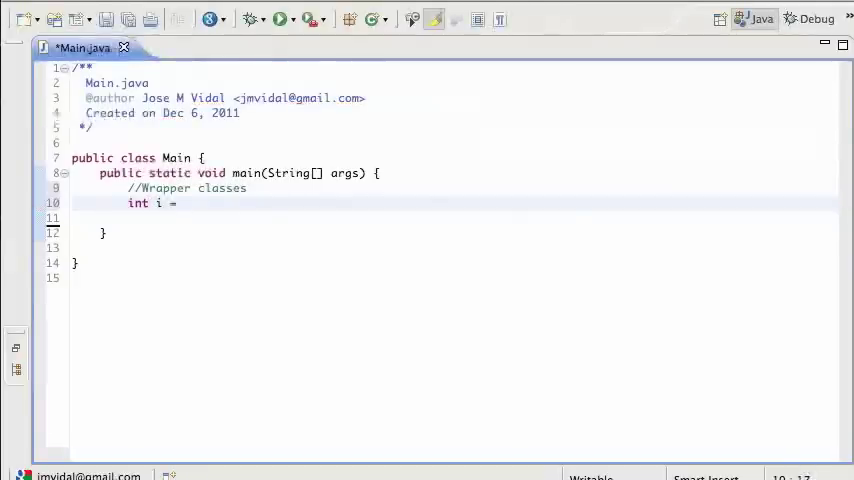
pyautogui.write('5;')
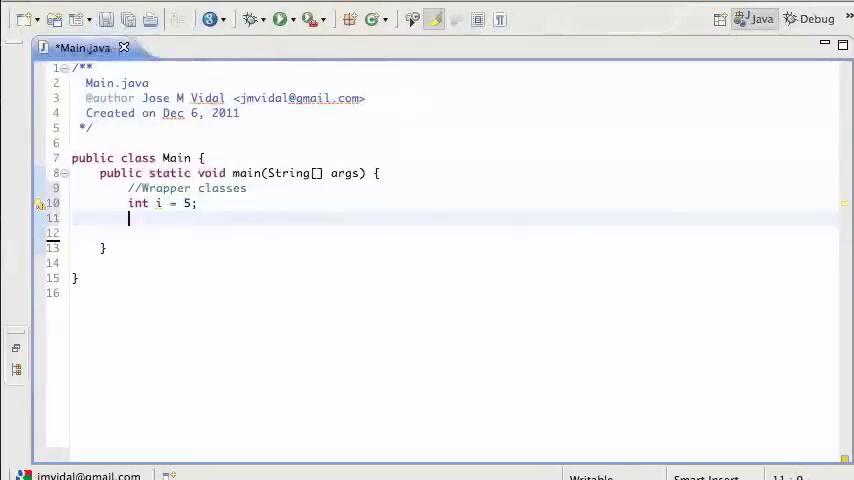
pyautogui.write('double d =')
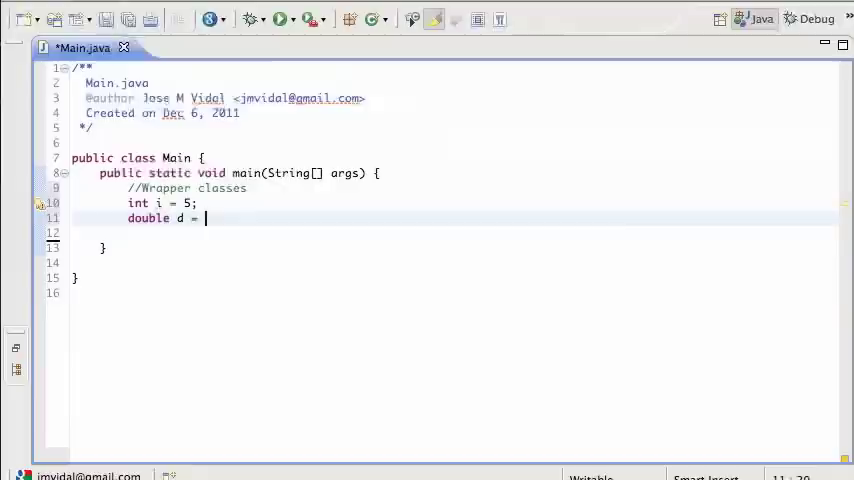
pyautogui.write('4.44;')
pyautogui.write('char')
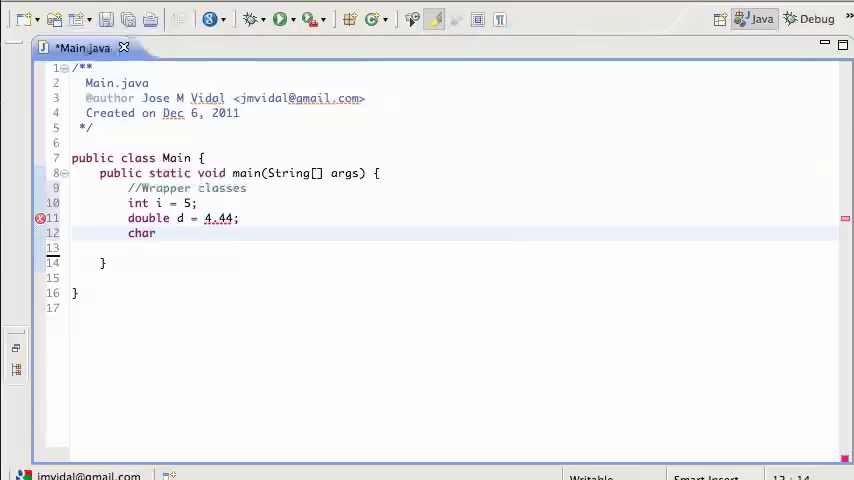
pyautogui.write('c =')
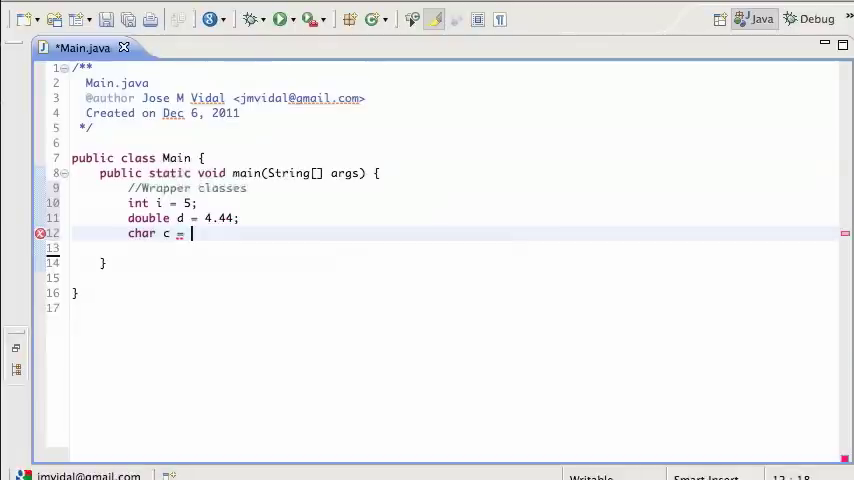
pyautogui.write("'a';")
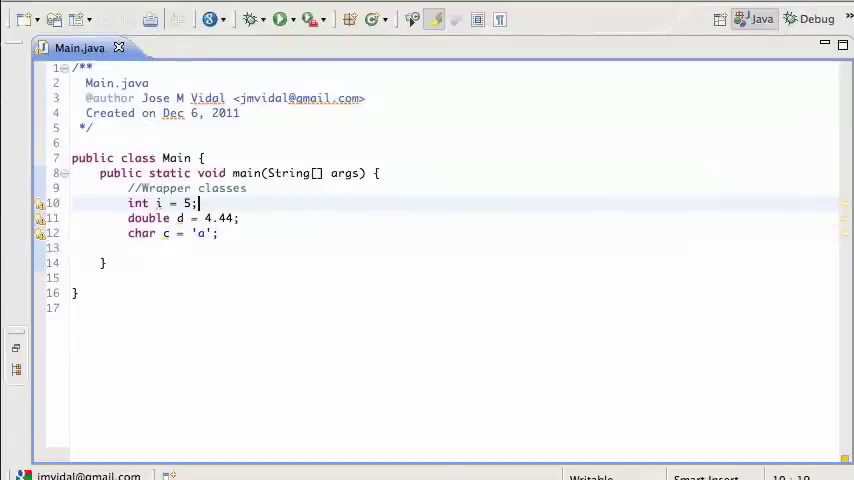
# Step: Declare Integer i2 = 44, Double d2 = 5.44 and Character c2 = 'A' below the primitives
pyautogui.press('Enter')
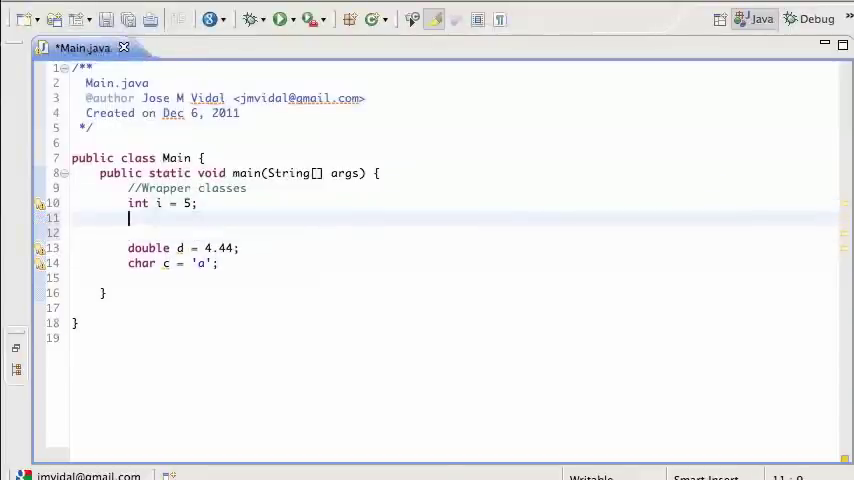
pyautogui.write('Int')
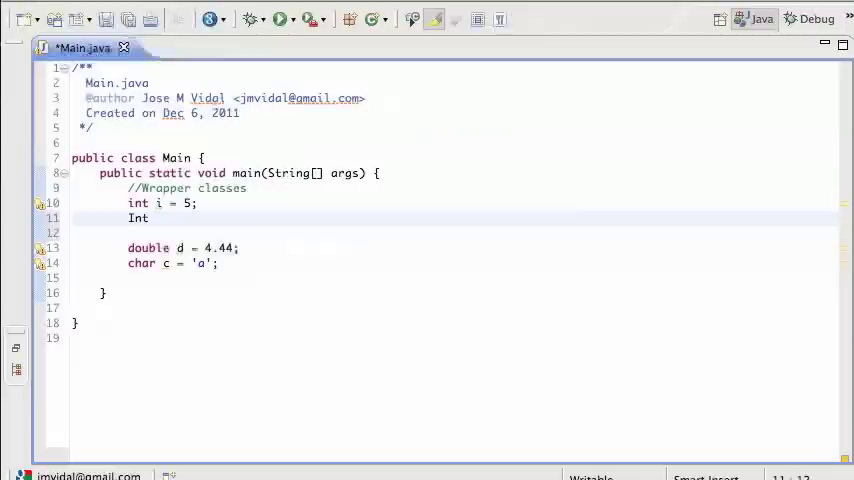
pyautogui.write('eger')
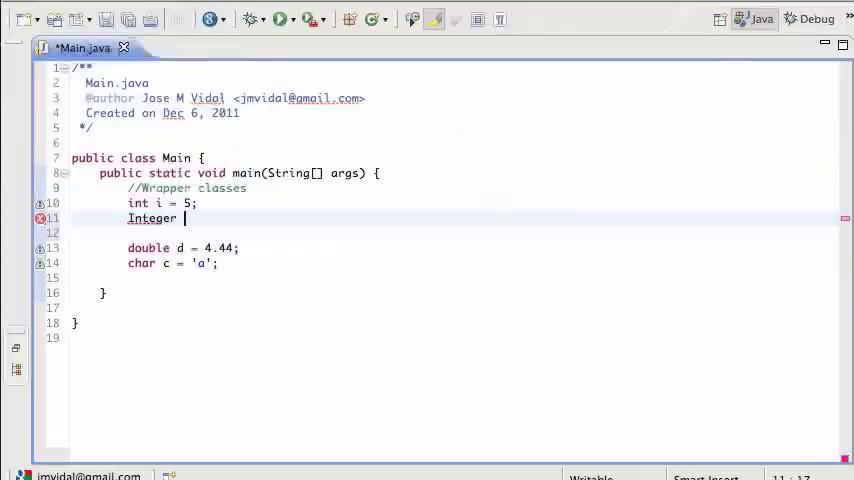
pyautogui.write('i2 =')
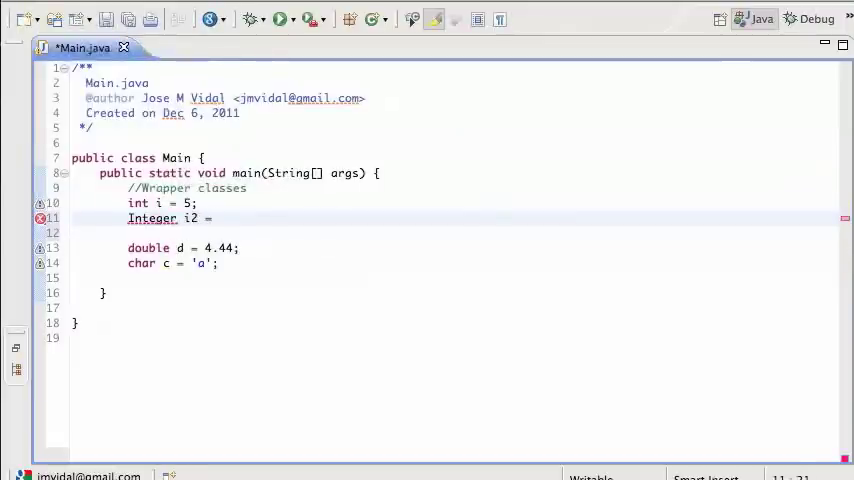
pyautogui.write("'44'")
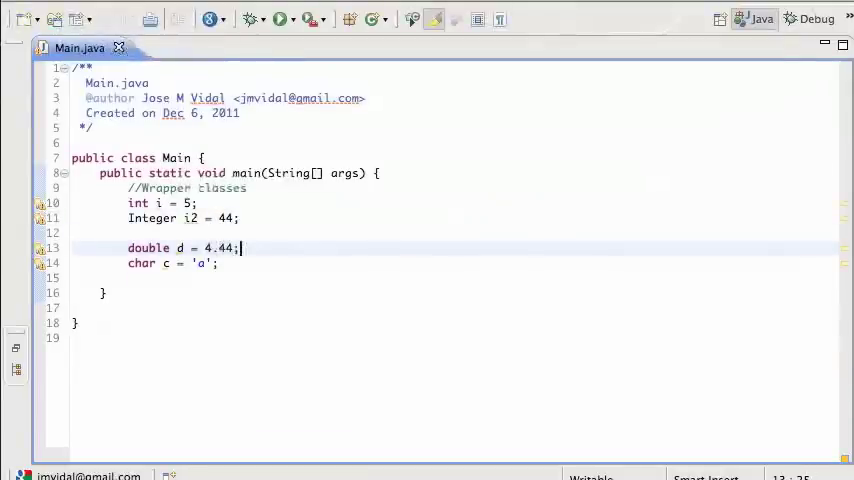
pyautogui.write('Double')
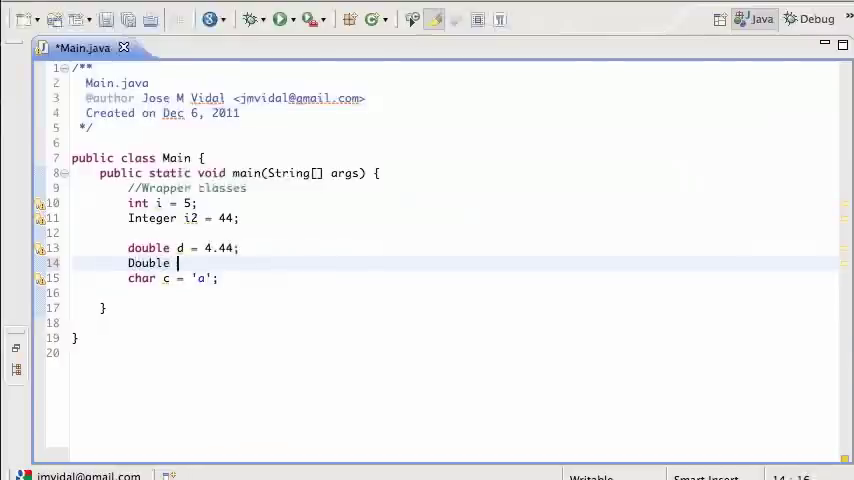
pyautogui.write('d2 =')
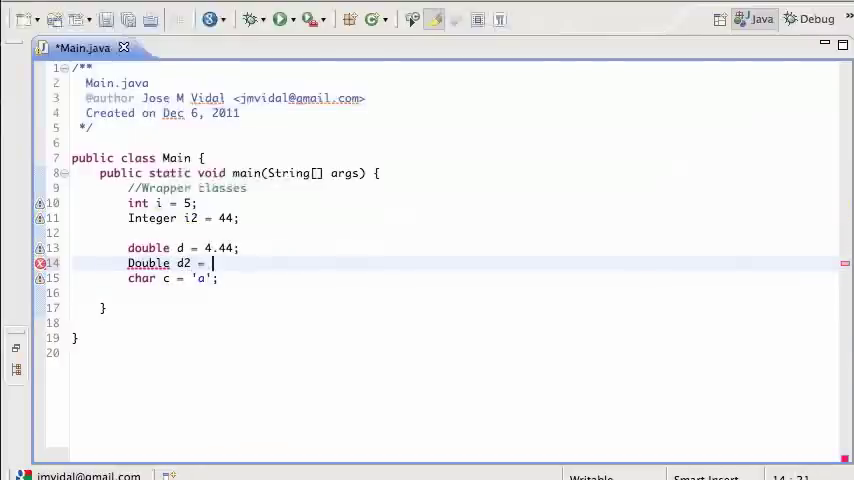
pyautogui.write('5.44;')
pyautogui.write('Character')
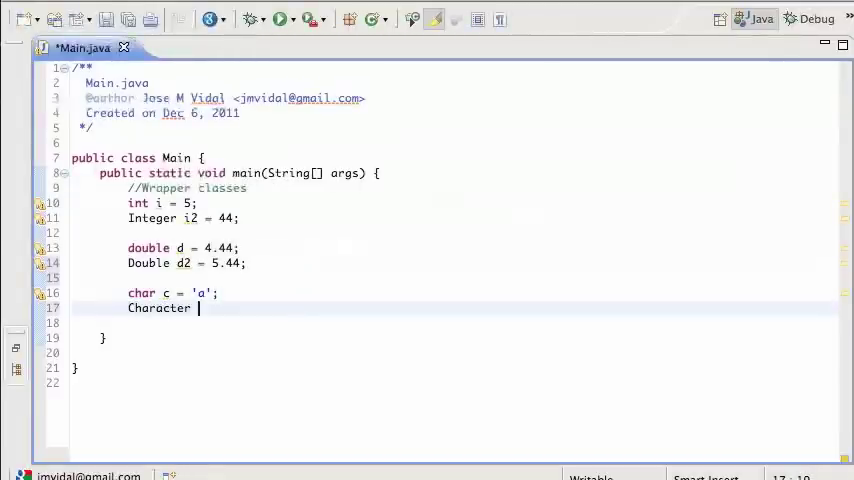
pyautogui.write("c2 = 'A;")
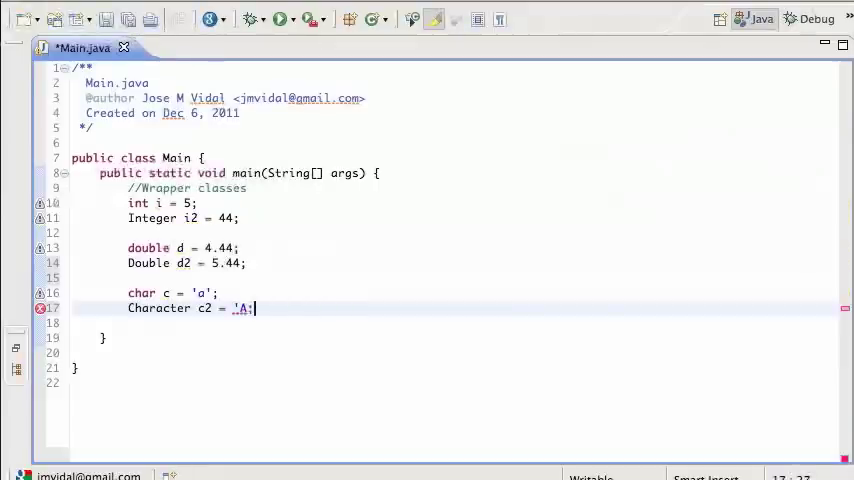
pyautogui.write("'")
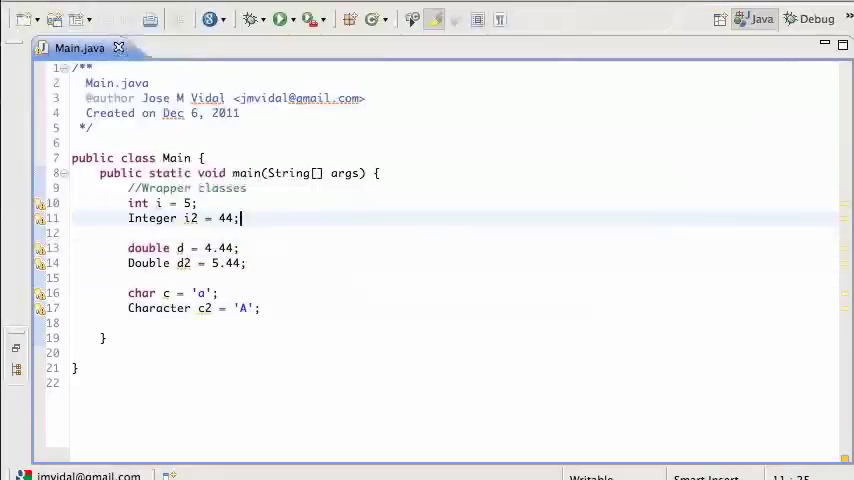
# Step: Add System.out.println statements for i2, d2 and c2 and run to print 44, 5.44, A
pyautogui.write('sysout')
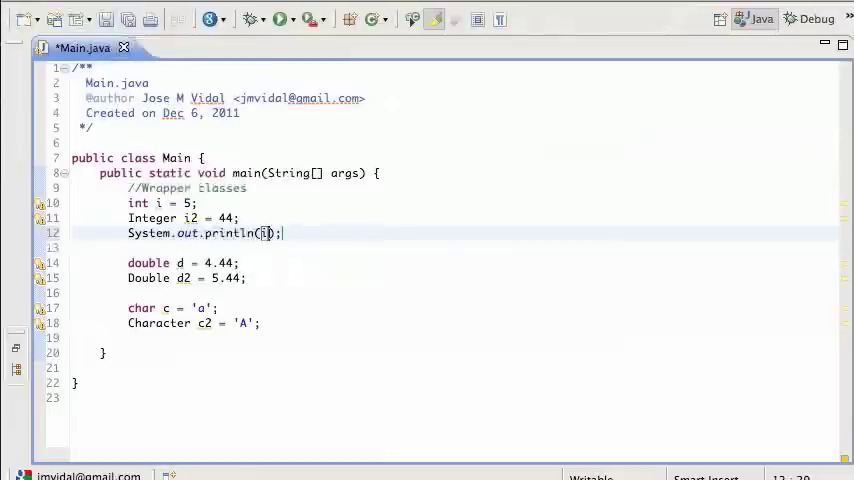
pyautogui.write('2')
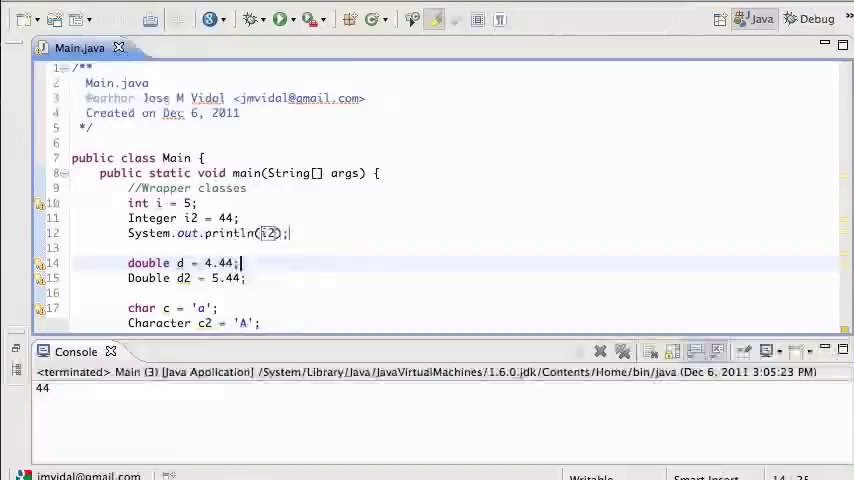
pyautogui.write('System.out.println();')
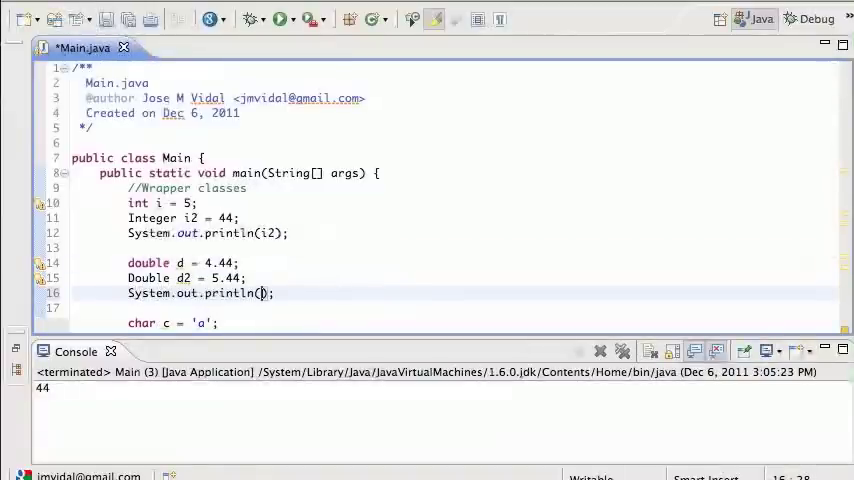
pyautogui.write('d2')
pyautogui.write('sysout')
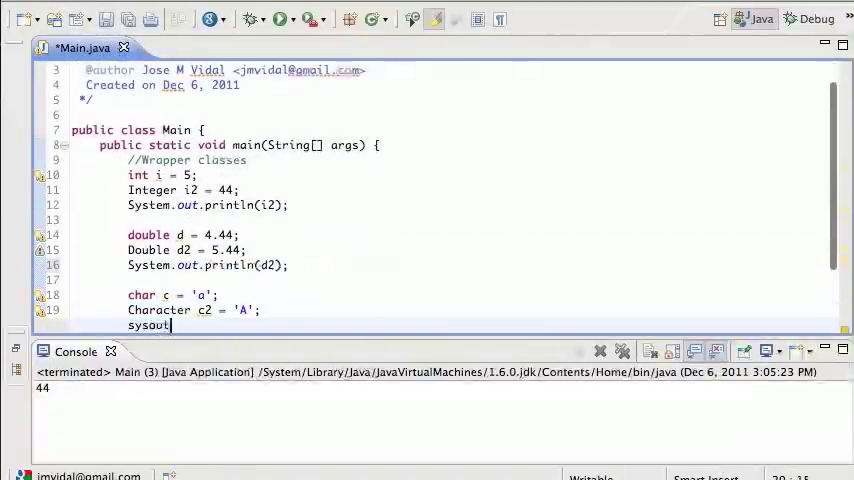
pyautogui.press('Tab')
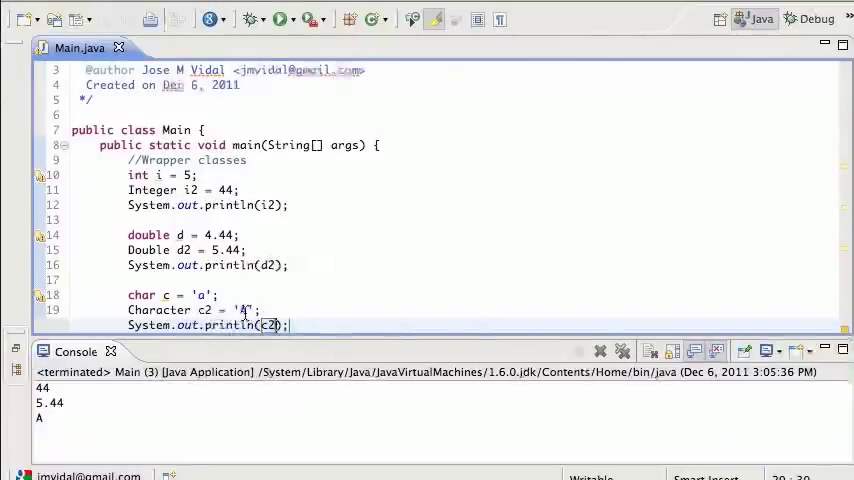
pyautogui.moveTo(395, 191)
pyautogui.write('j')
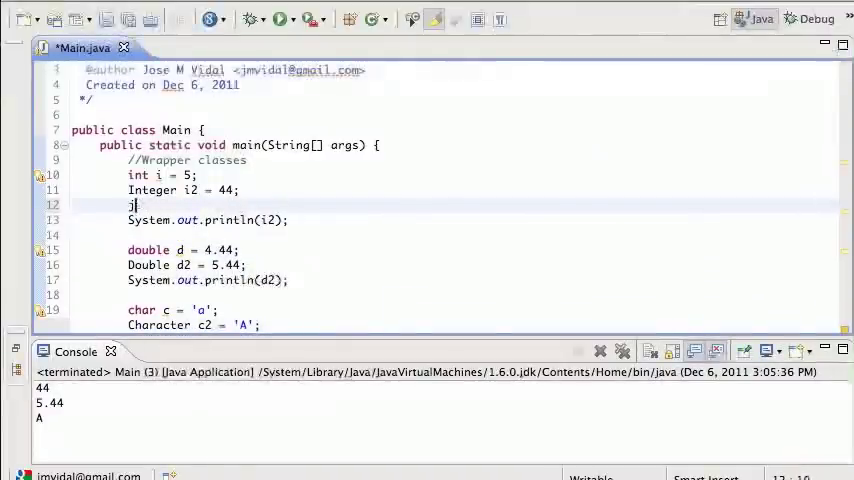
# Step: Declare int x = i + i2 after the Integer line and print x instead of i2
pyautogui.write('int x =')
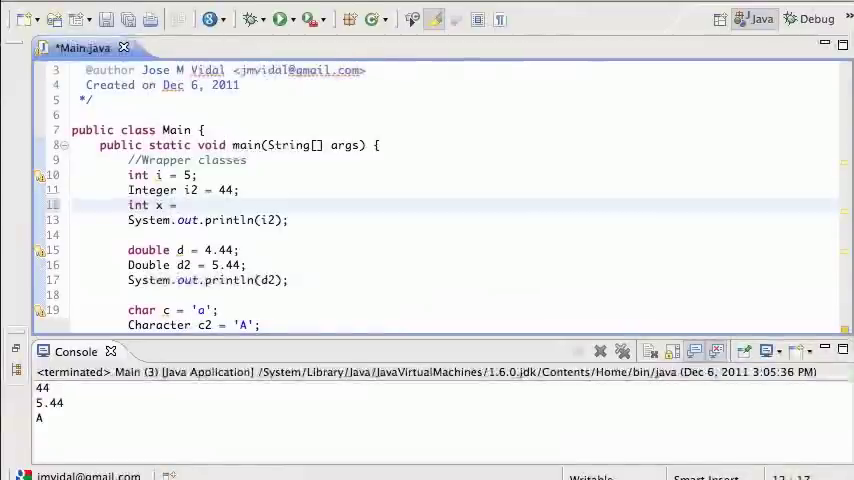
pyautogui.write('i +')
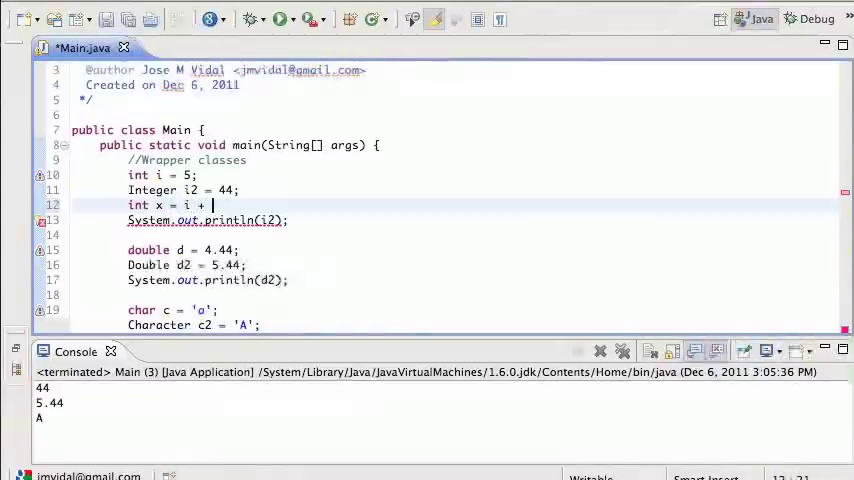
pyautogui.write('i2;')
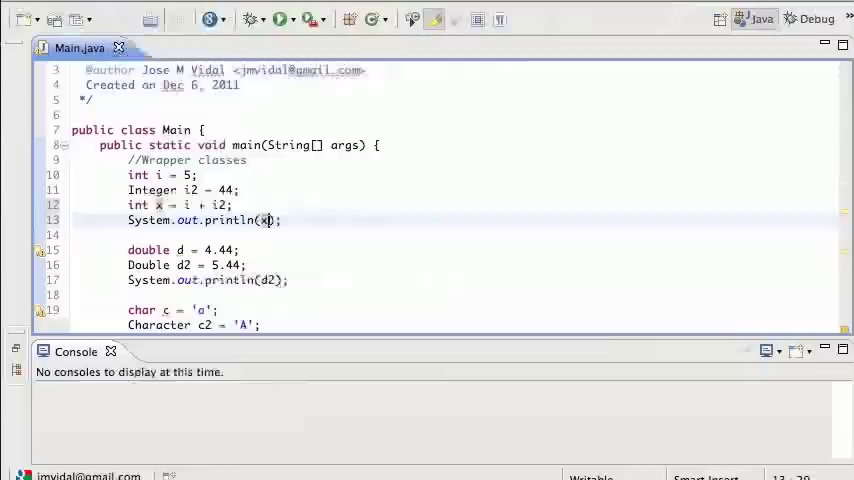
pyautogui.click(279, 18)
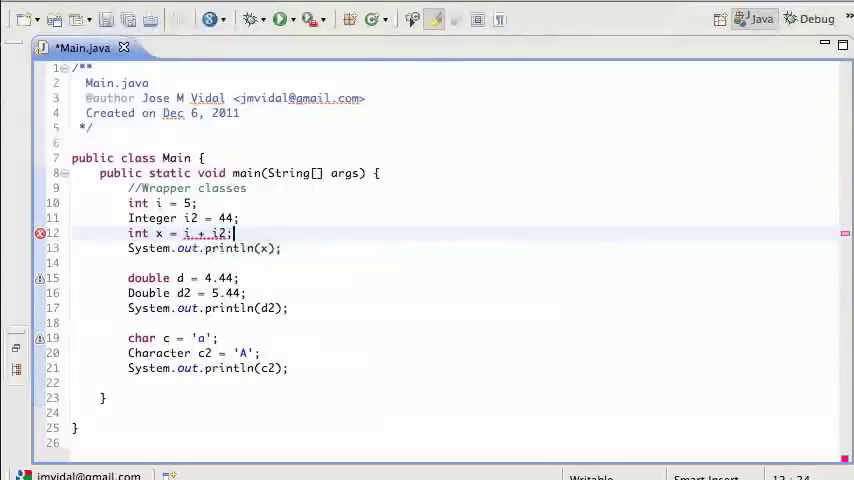
# Step: Browse the i2 content-assist list, then delete the incomplete 'int x = i + i2.' line
pyautogui.write('.')
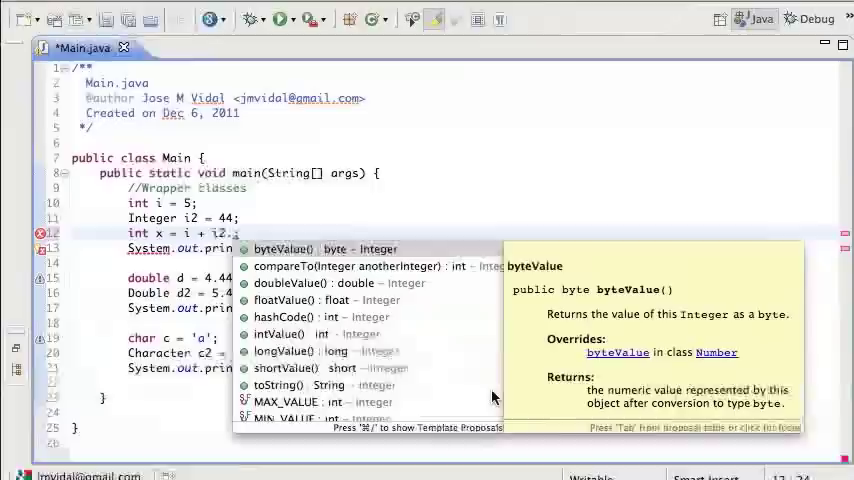
pyautogui.scroll(-3)
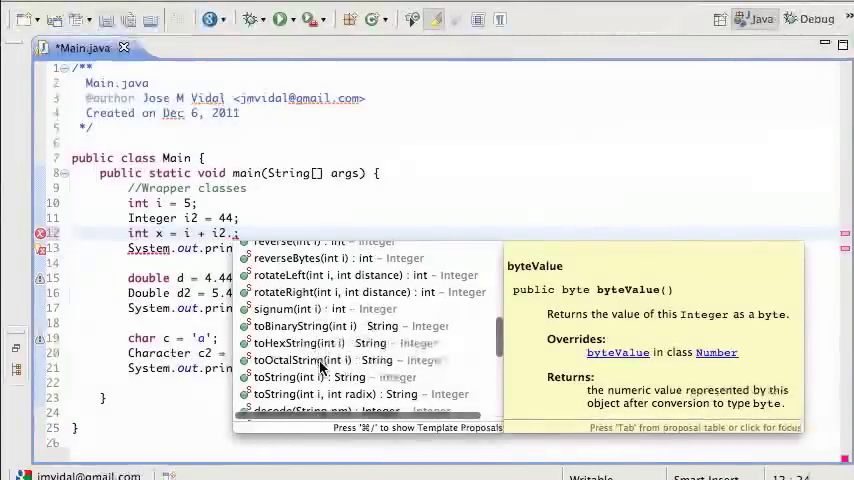
pyautogui.scroll(-3)
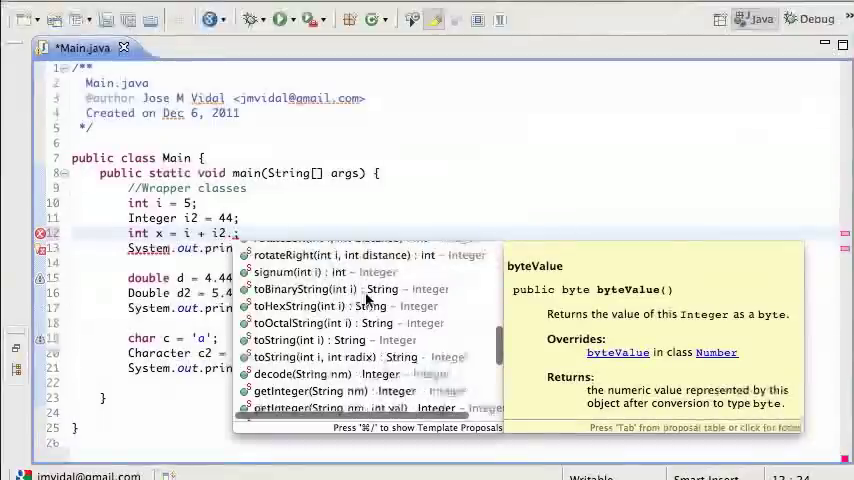
pyautogui.scroll(-3)
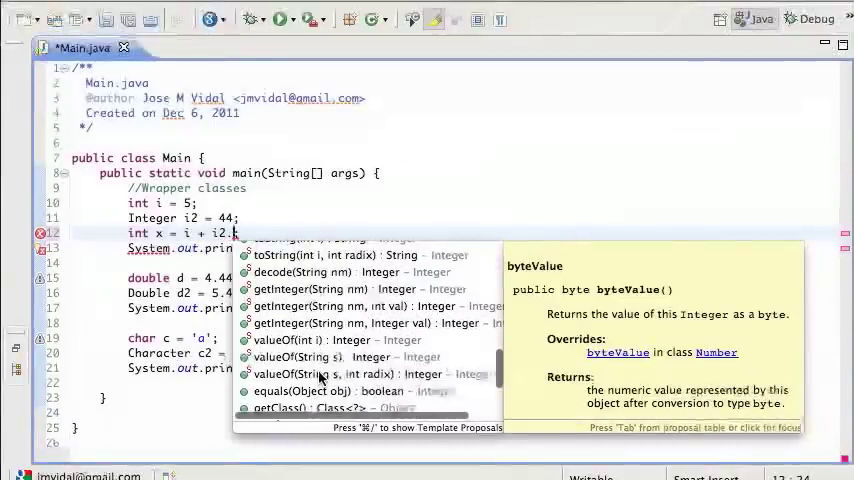
pyautogui.moveTo(310, 271)
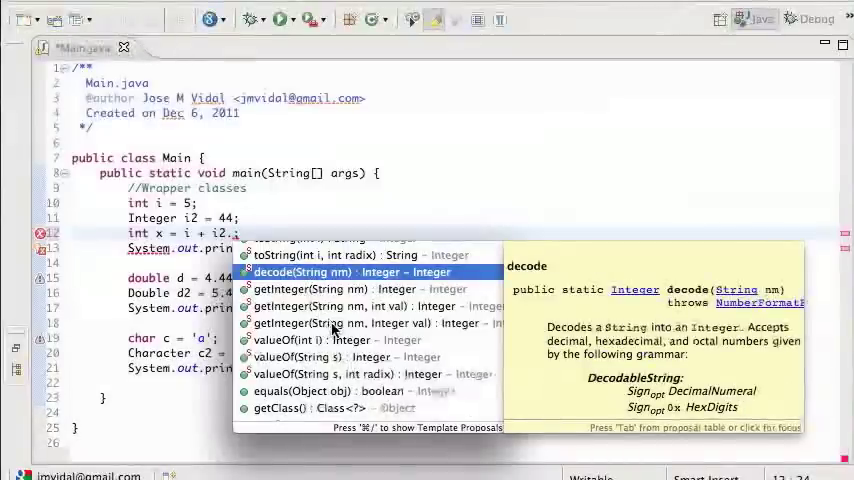
pyautogui.scroll(-3)
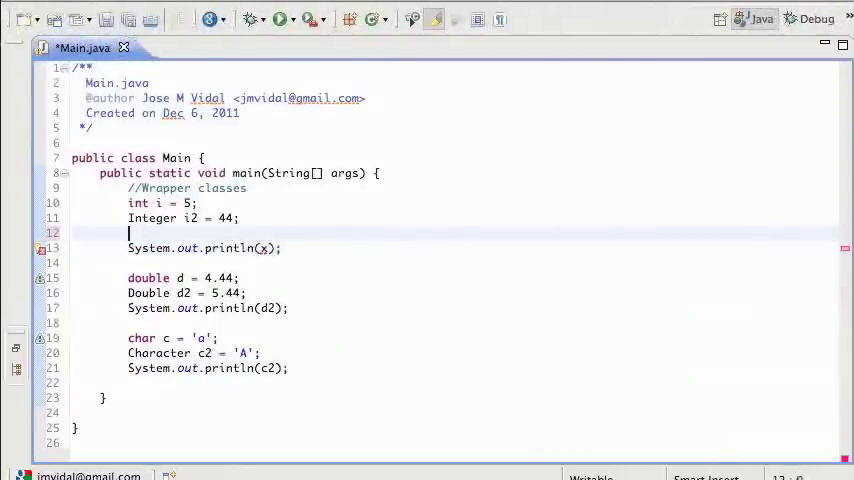
# Step: Write int x = Integer.parseInt("44"); on line 12 and save Main.java
pyautogui.write('int x =')
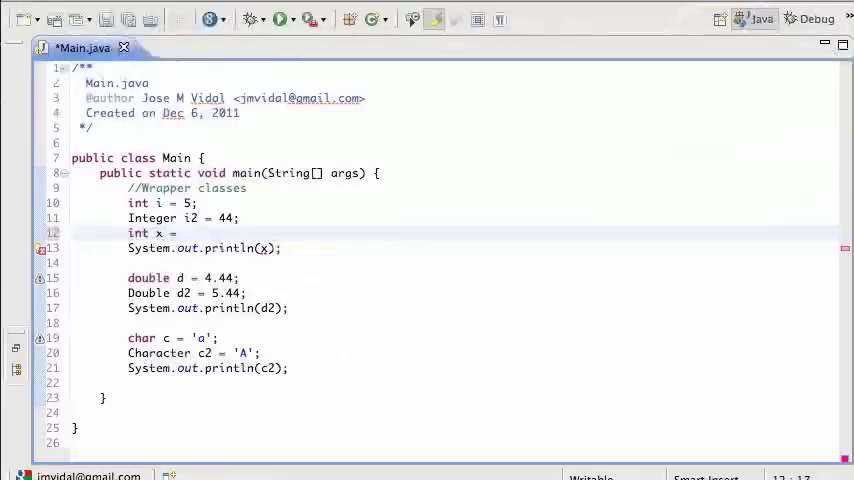
pyautogui.write('Integer.parseInt(s')
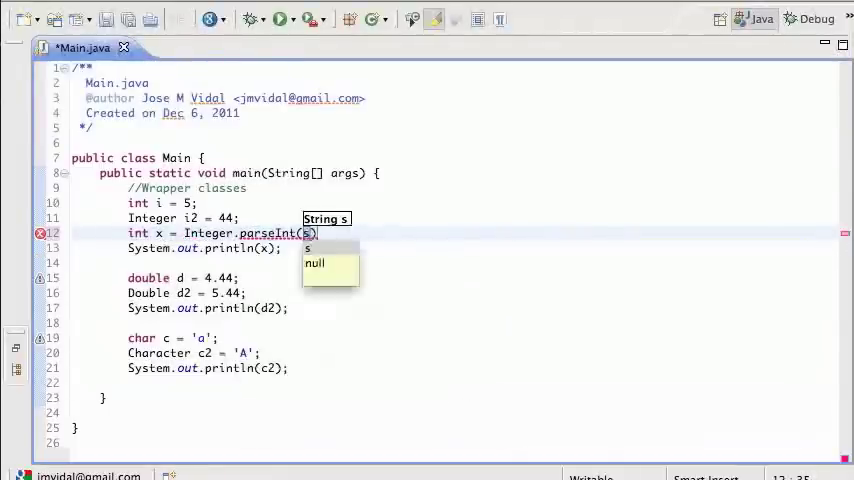
pyautogui.write('"44"')
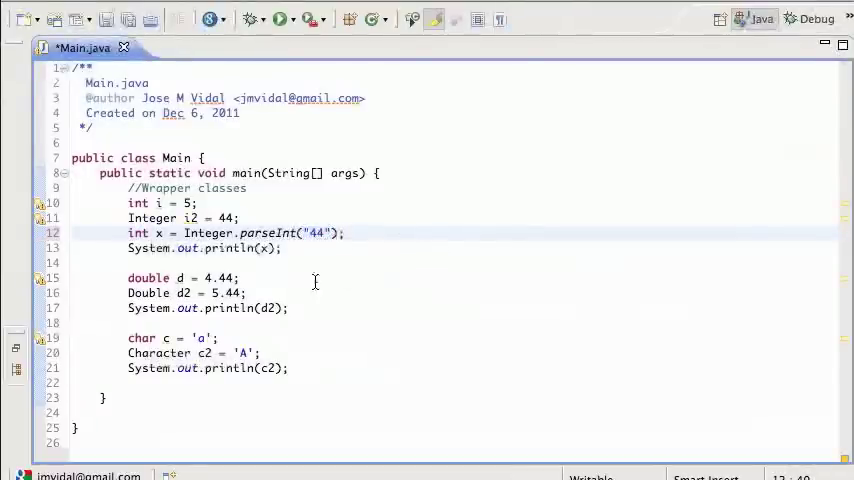
pyautogui.moveTo(268, 233)
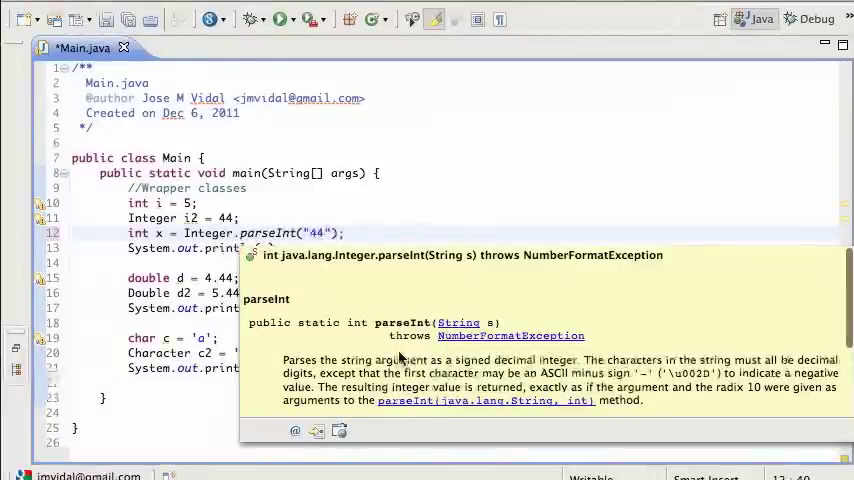
pyautogui.moveTo(447, 335)
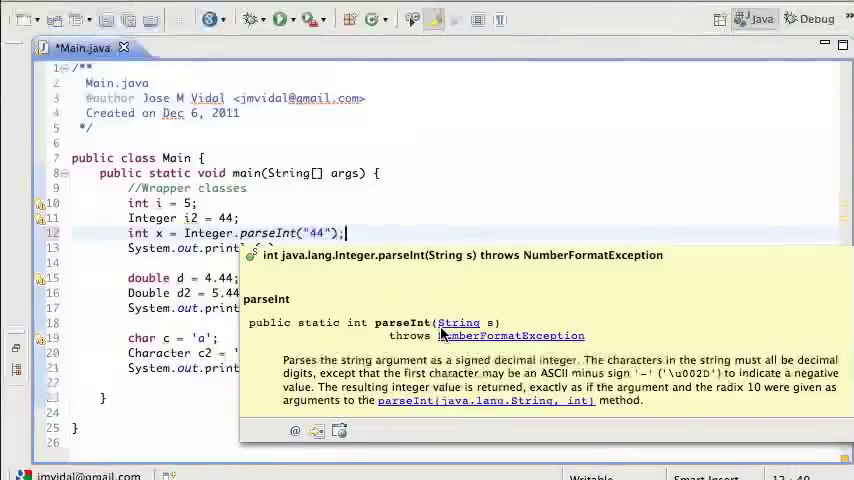
pyautogui.moveTo(400, 322)
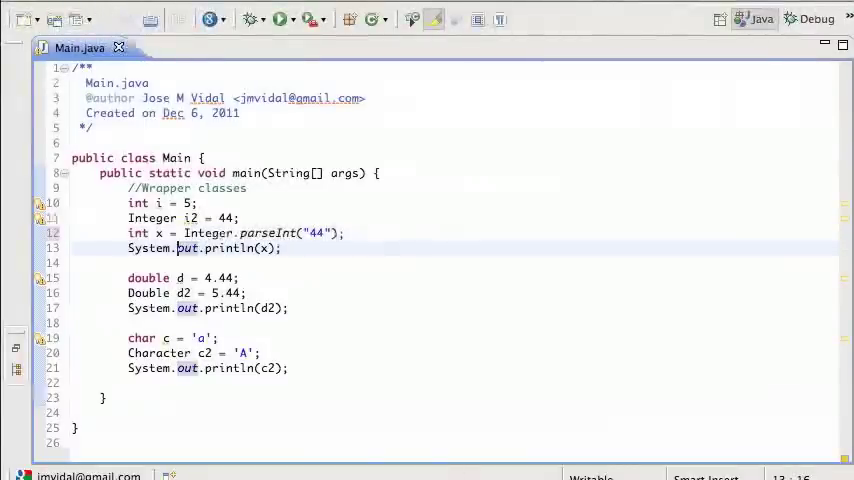
pyautogui.click(281, 19)
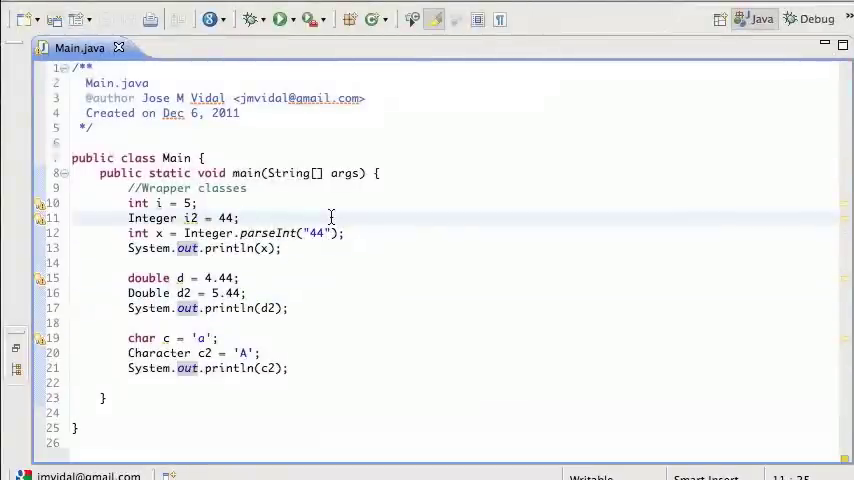
pyautogui.click(325, 232)
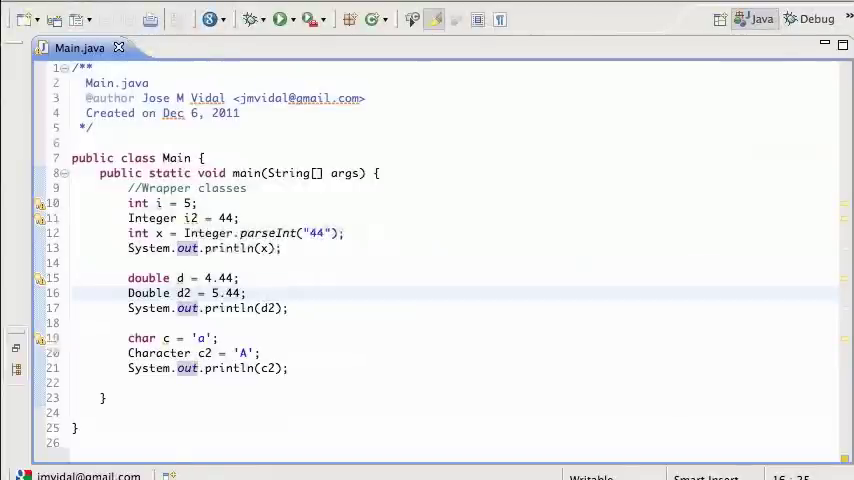
pyautogui.write('Double.parseDouble("3')
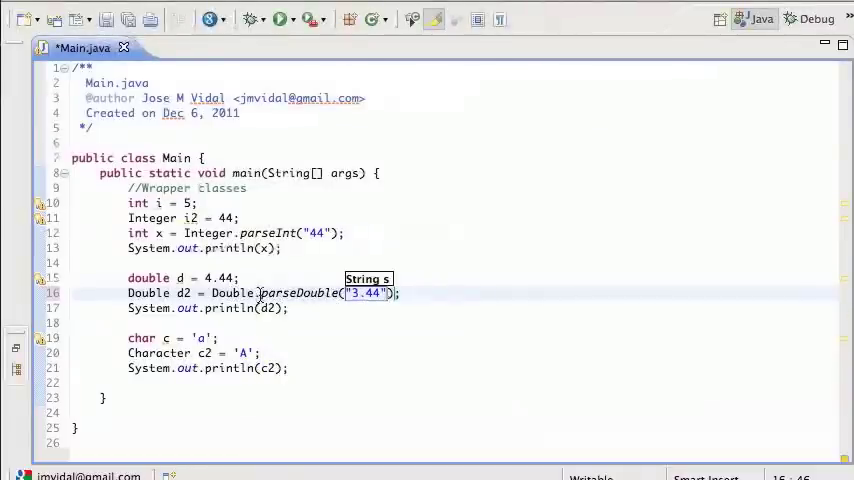
pyautogui.moveTo(233, 292)
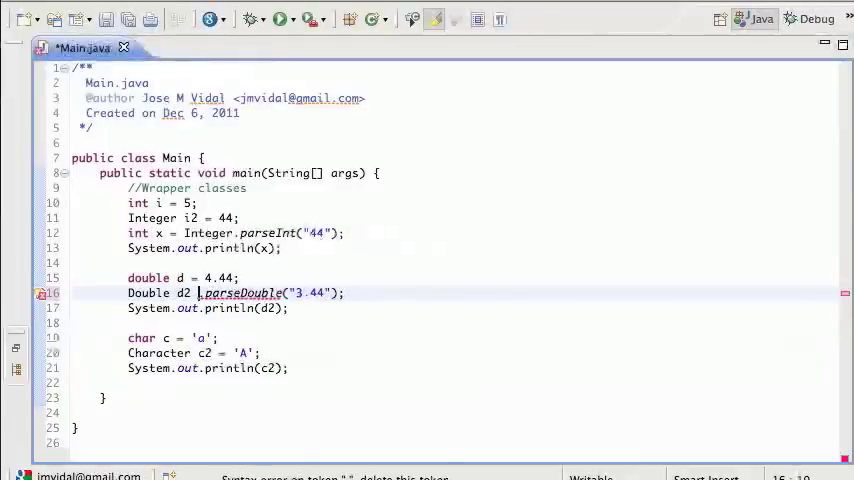
# Step: Set Double d2 = 4.5 and add double d3 = Double.parseDouble("3.44"), then save
pyautogui.write('new')
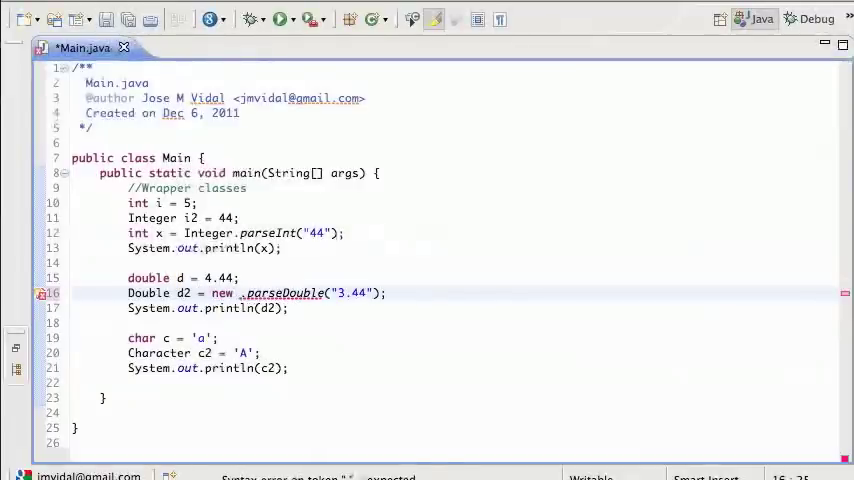
pyautogui.write('4.5;')
pyautogui.write('d')
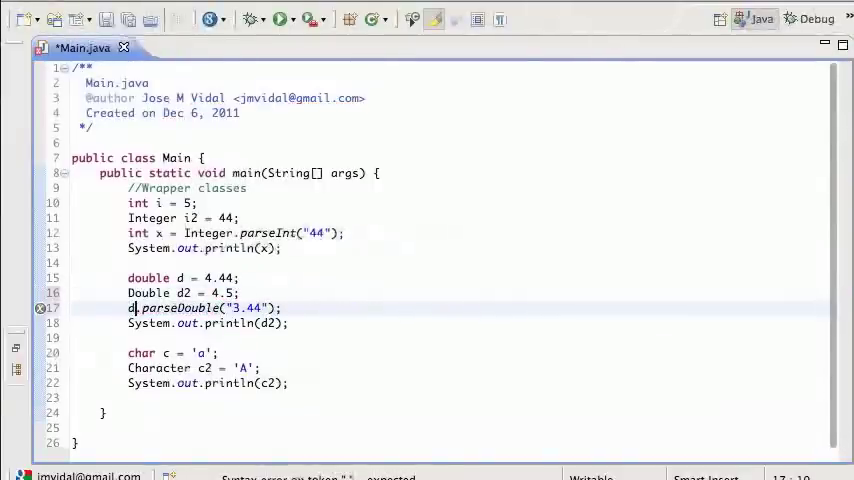
pyautogui.write('2')
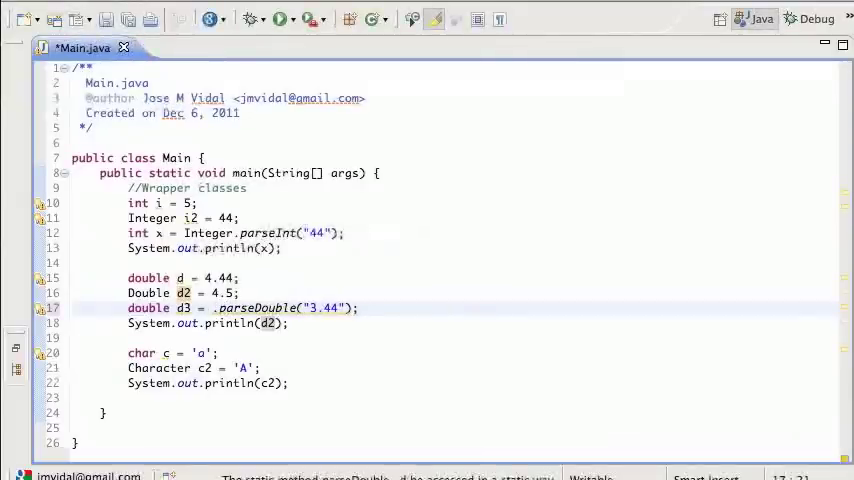
pyautogui.write('Double')
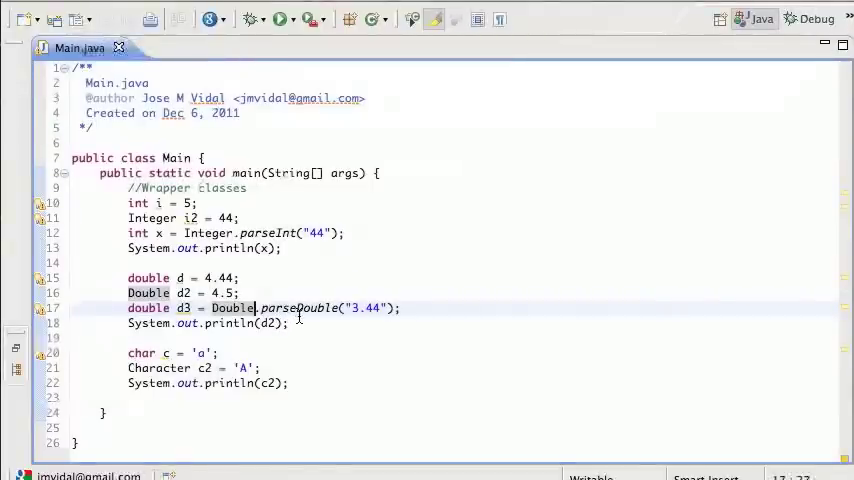
pyautogui.moveTo(200, 232)
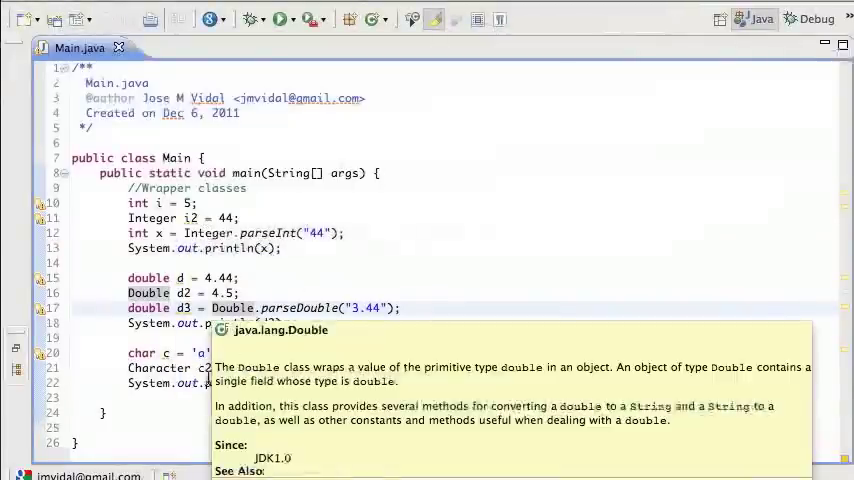
# Step: Try Character. below c2 to browse its methods, then remove that trial line
pyautogui.click(270, 368)
pyautogui.write('h')
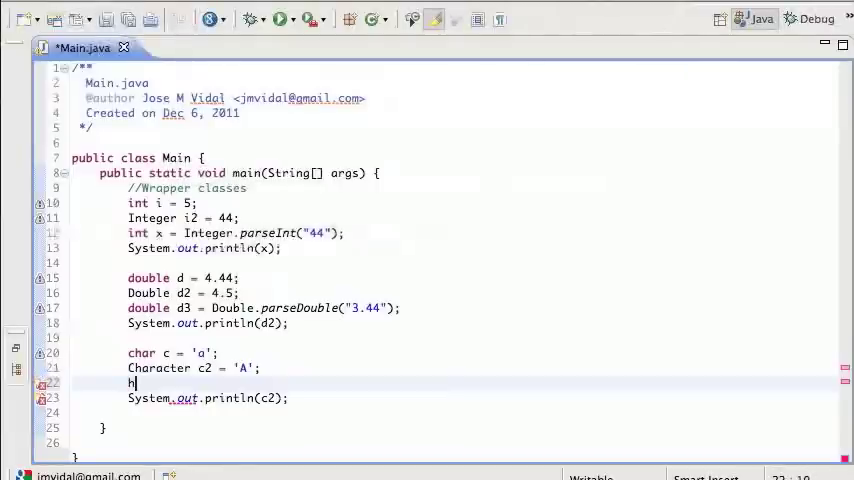
pyautogui.write('Character.')
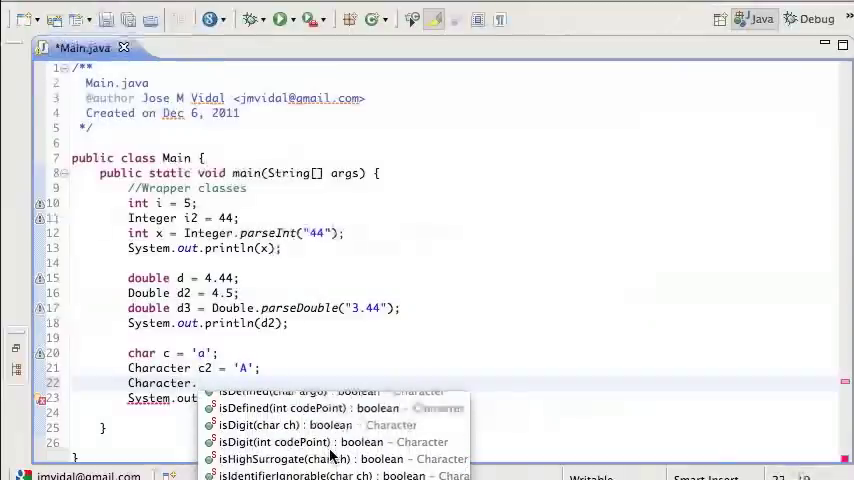
pyautogui.scroll(-3)
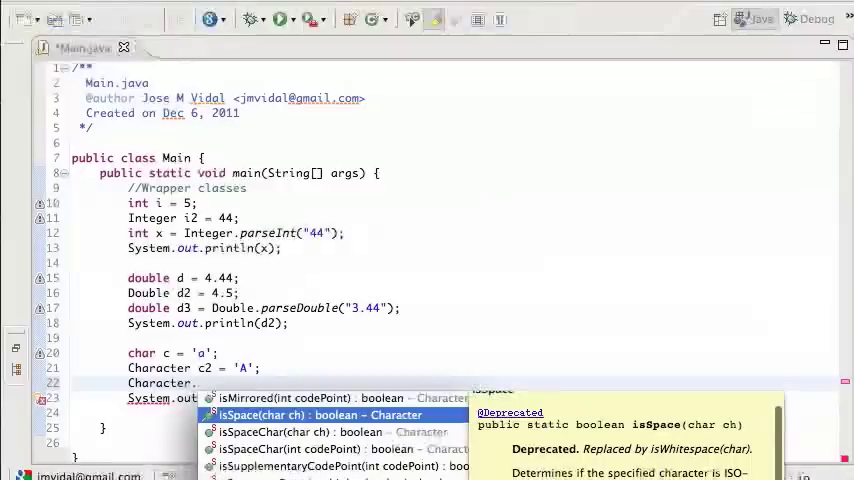
pyautogui.moveTo(446, 432)
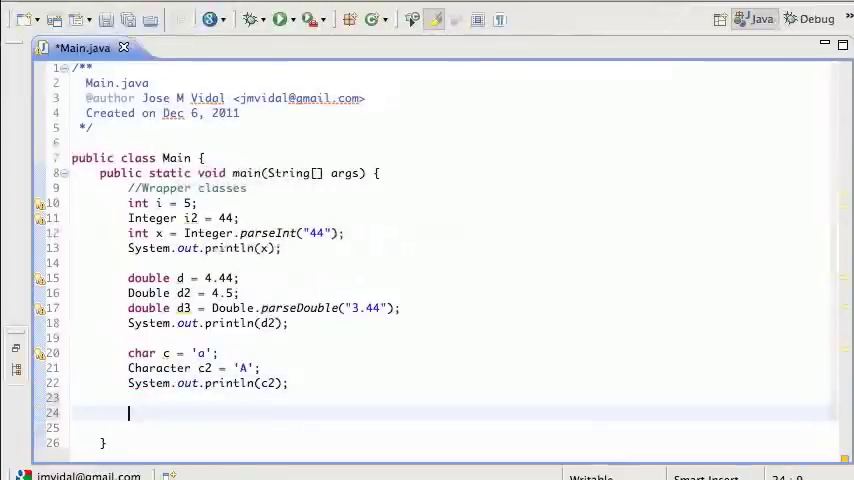
# Step: Print Math.random() at the end of main and save Main.java
pyautogui.write('Math')
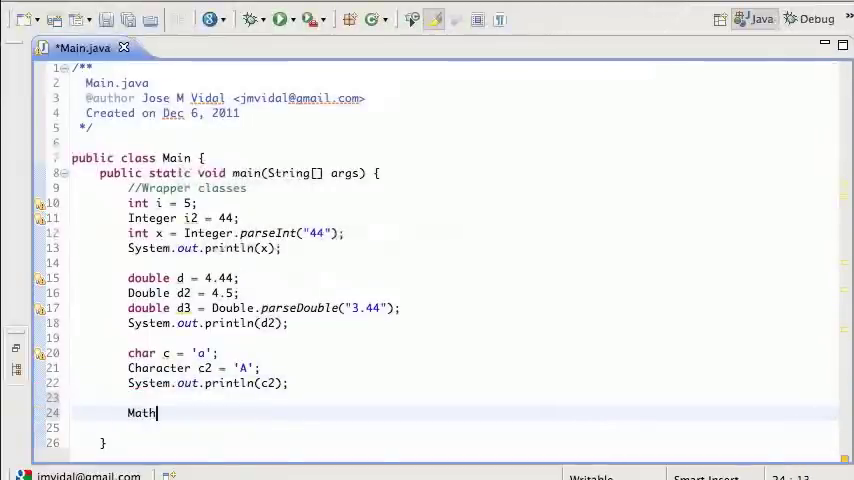
pyautogui.write('.')
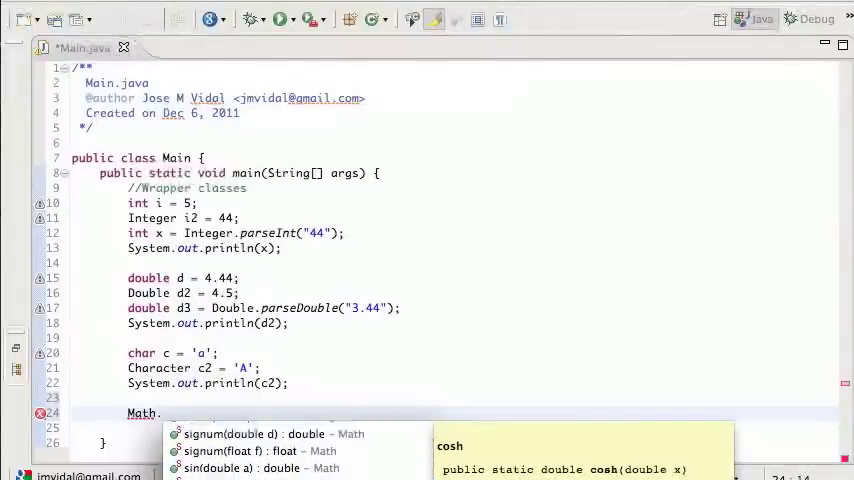
pyautogui.scroll(-3)
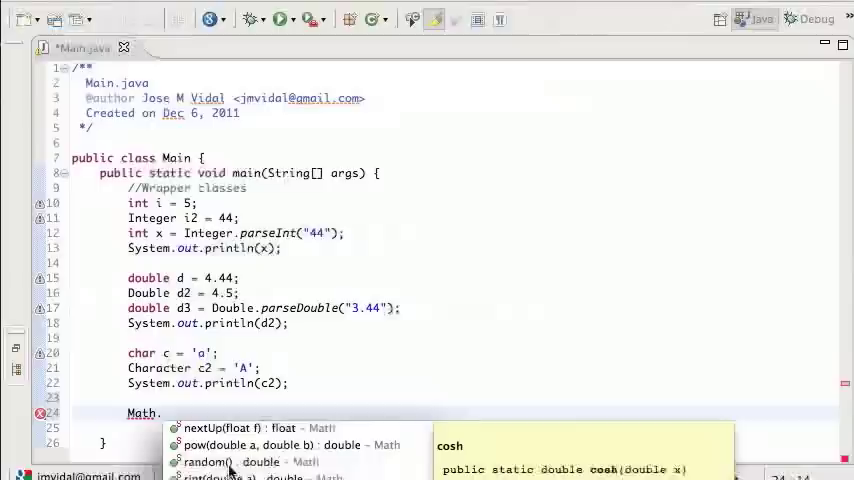
pyautogui.moveTo(230, 461)
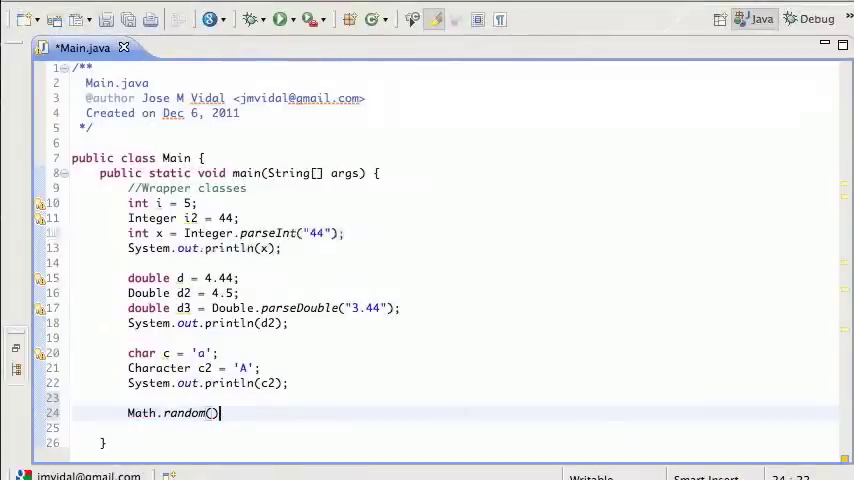
pyautogui.write('sysout')
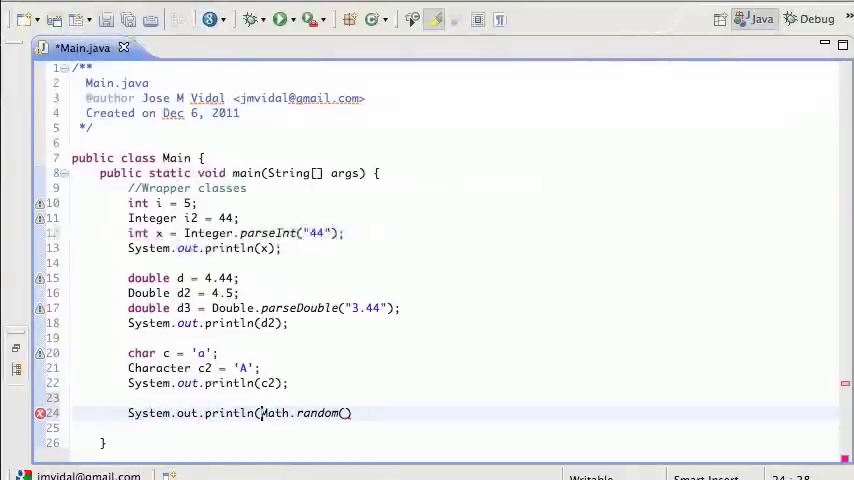
pyautogui.write(');')
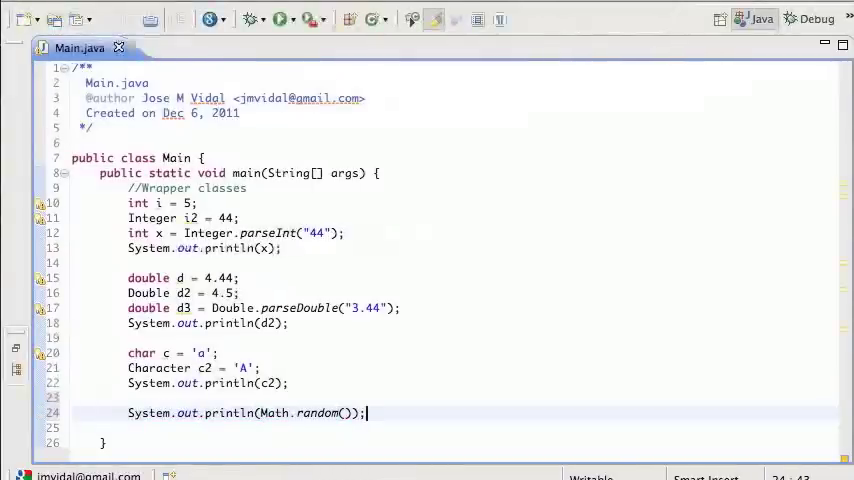